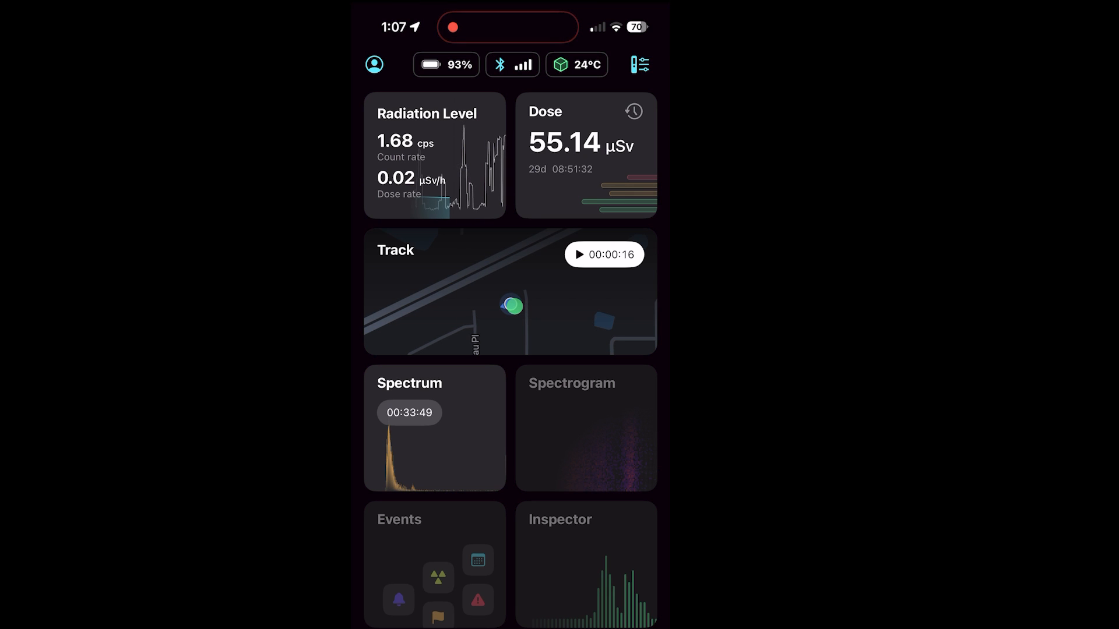
Review the count rate and dose rate history graphs from the Radiation Level card
click(434, 155)
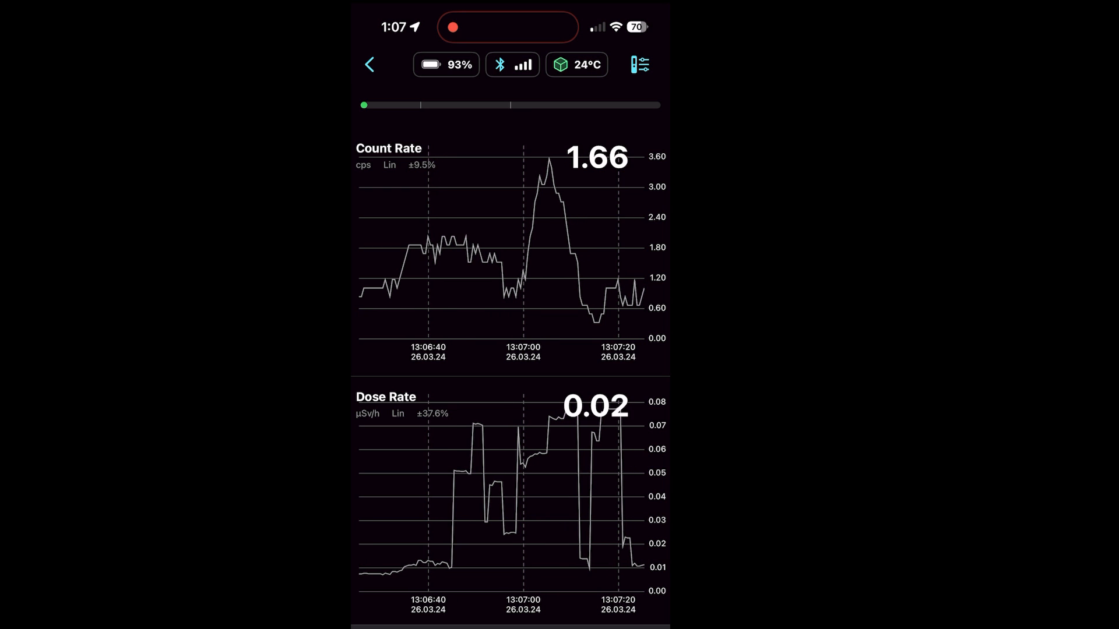
click(369, 64)
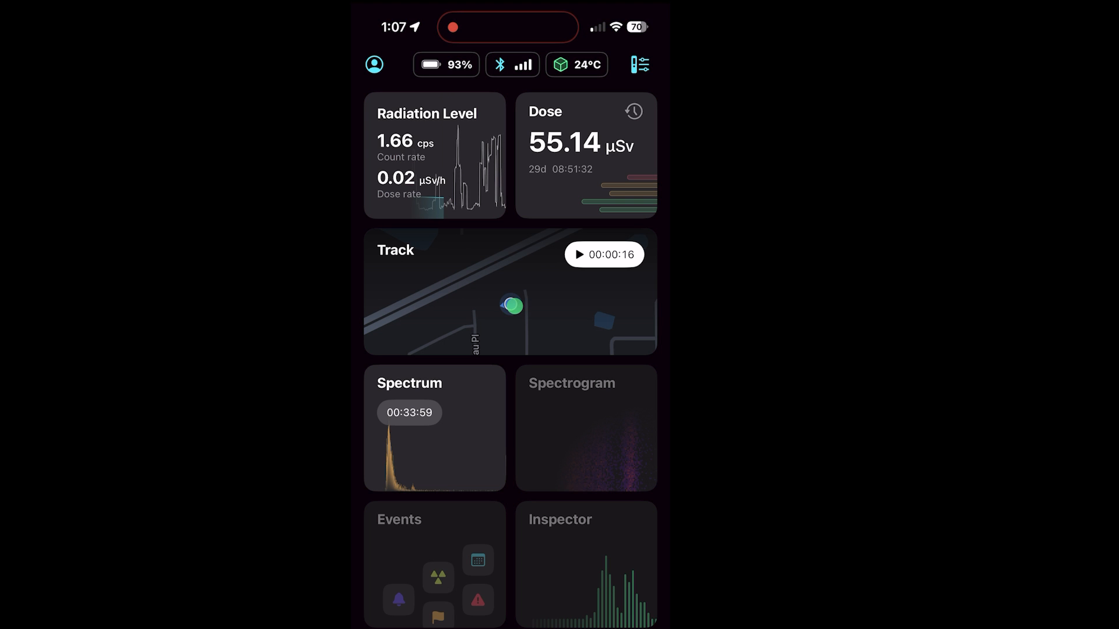
Reset the accumulated dose to zero via the Dose history confirmation dialog
click(632, 110)
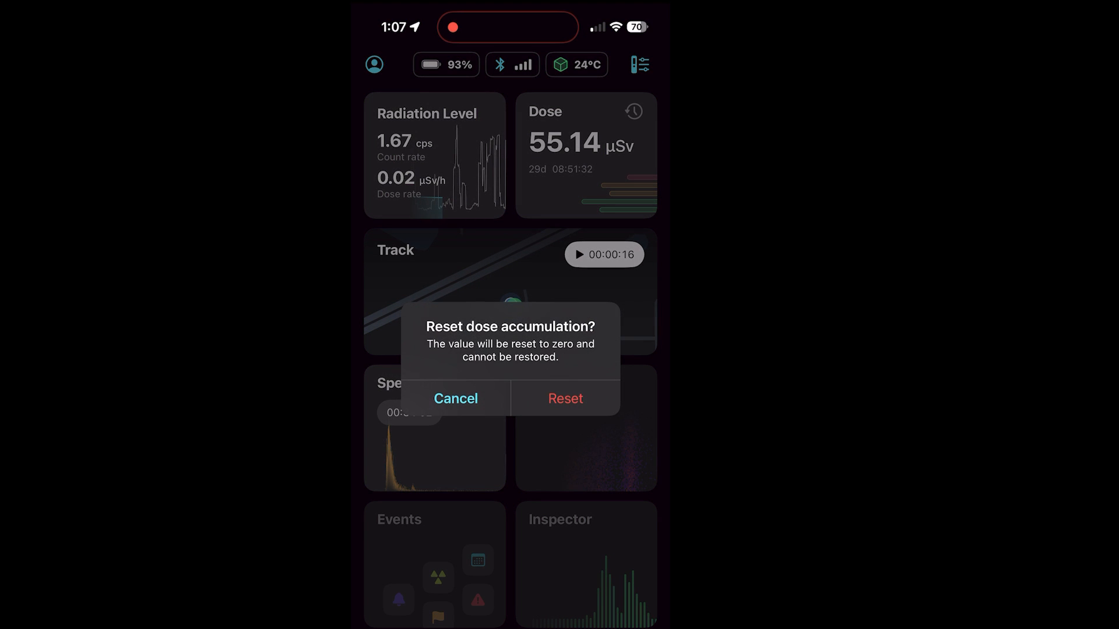
click(456, 399)
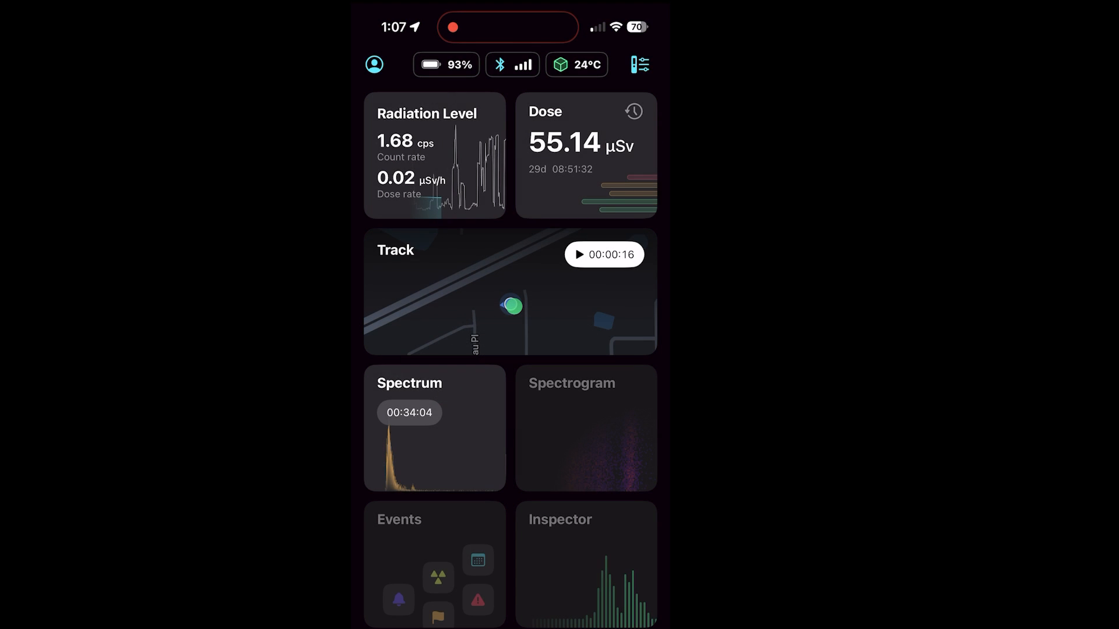
click(632, 112)
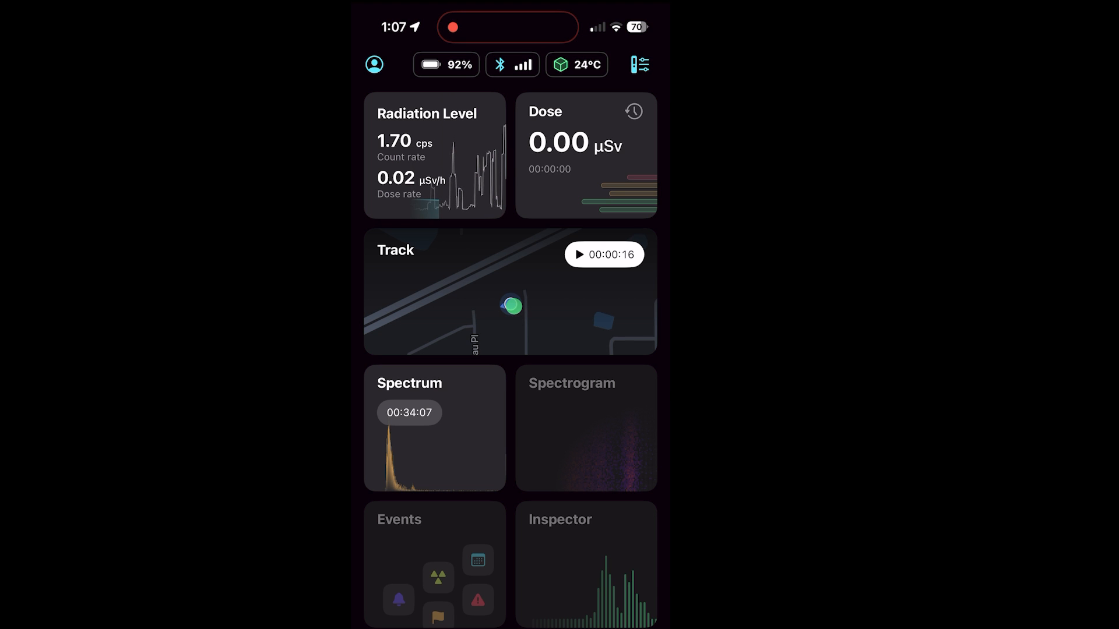
Show the full energy spectrum graph from the dashboard's Spectrum card
click(435, 427)
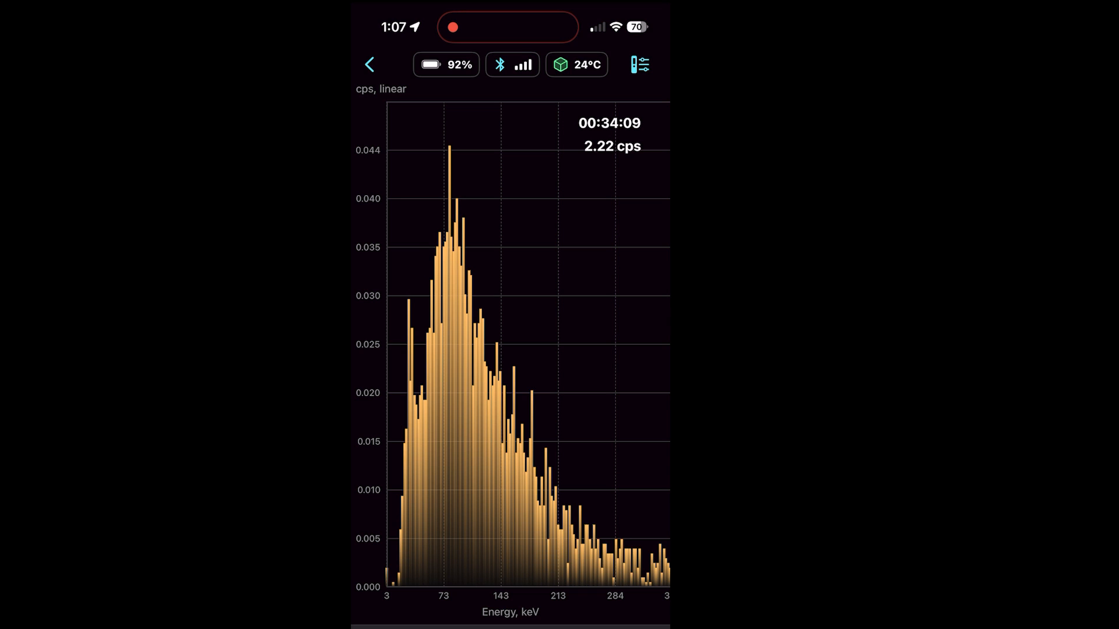
click(431, 280)
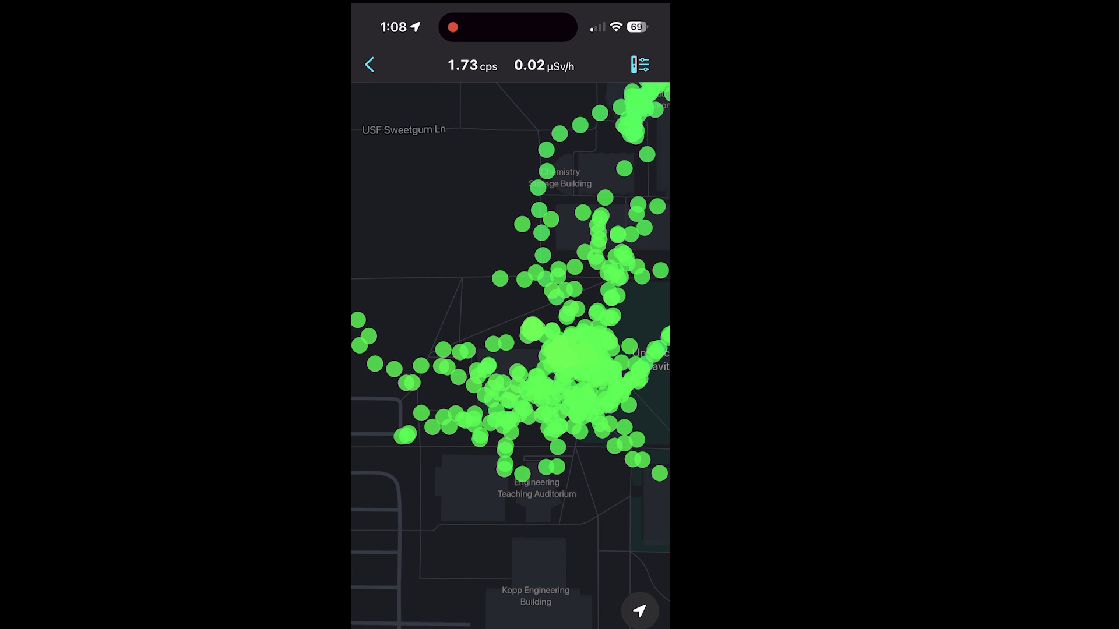
Show one green track point's reading: 26 Feb 2024, 3.78 cps and 0.06 µSv/h
click(513, 402)
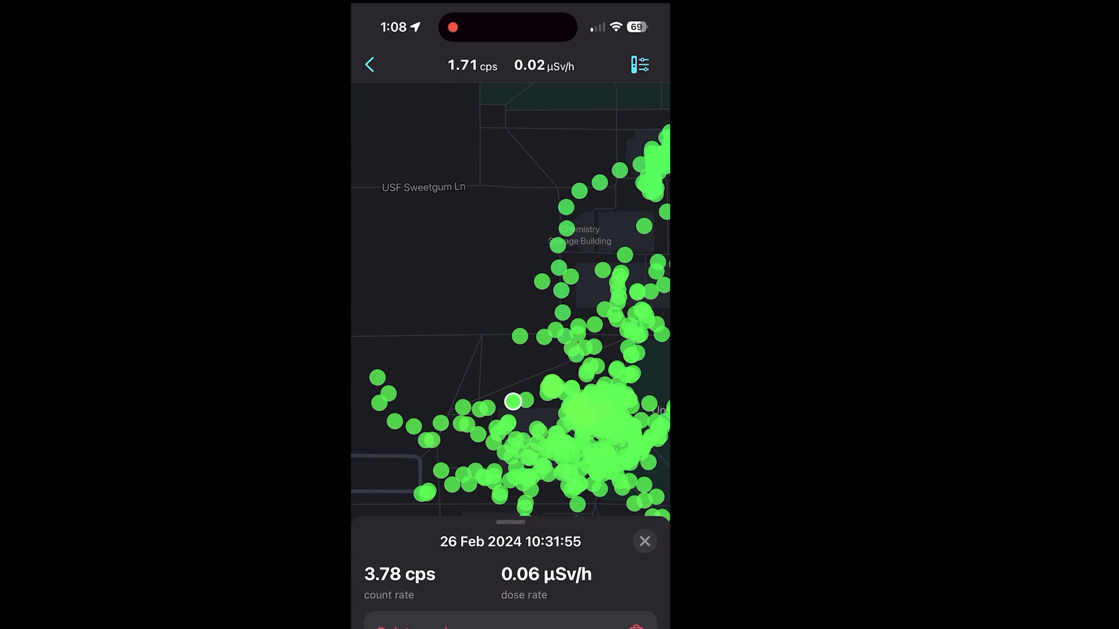